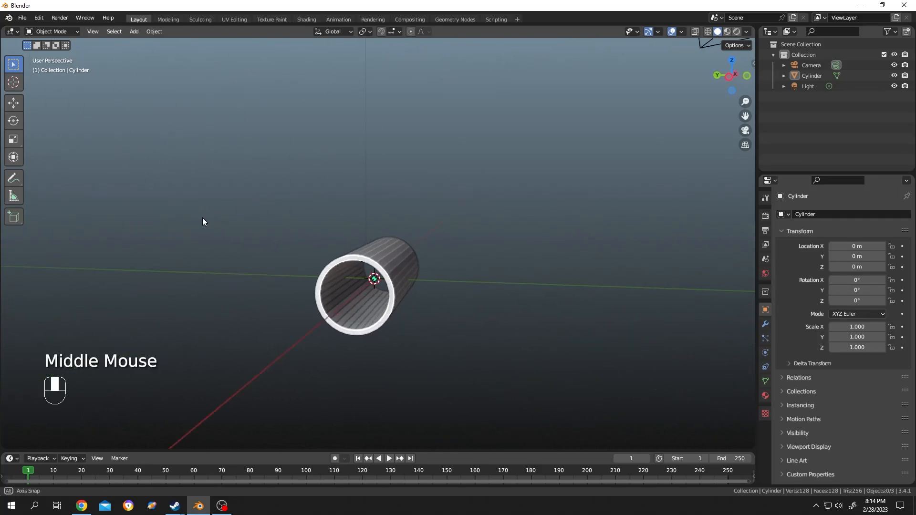
Step: Orbit to view the cylinder lengthwise and enter mesh editing
left_click_drag(204, 221, 419, 259)
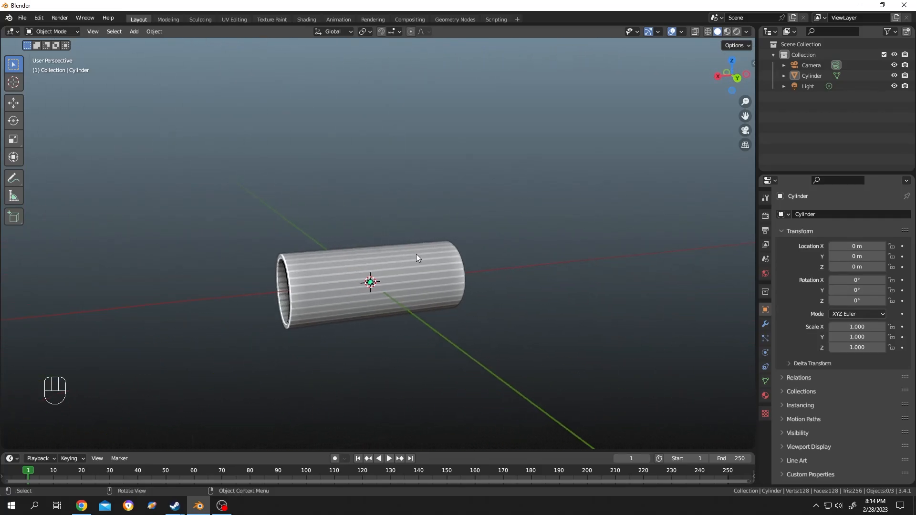
key("Tab")
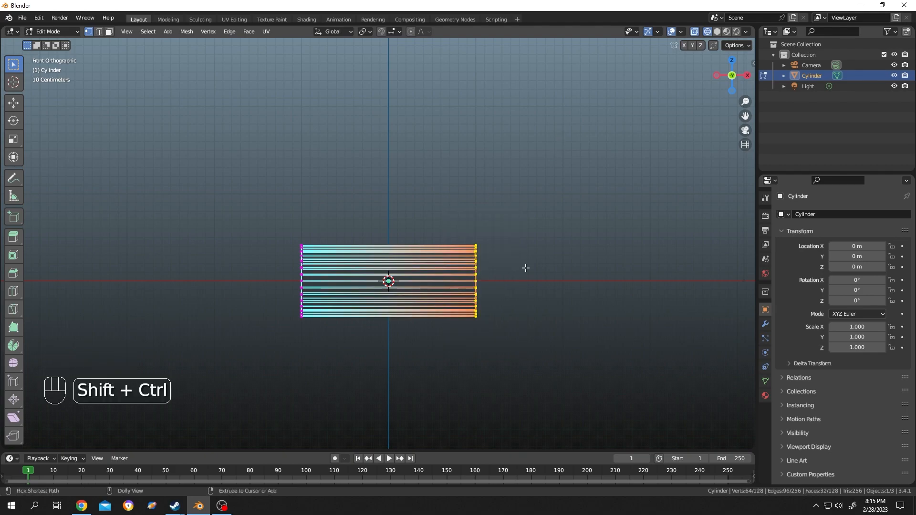
Step: Shear the pipe's right end ring to a 45° slant
key("shift+ctrl+alt+s")
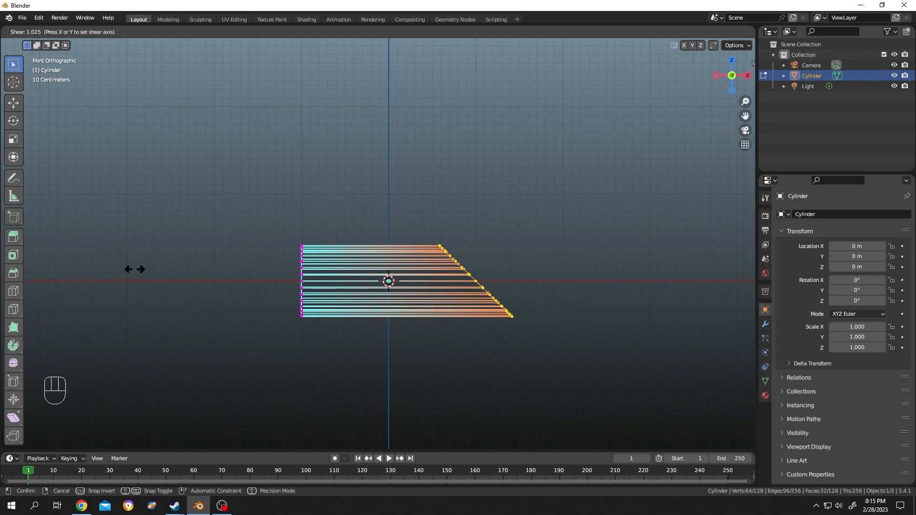
mouse_move(224, 282)
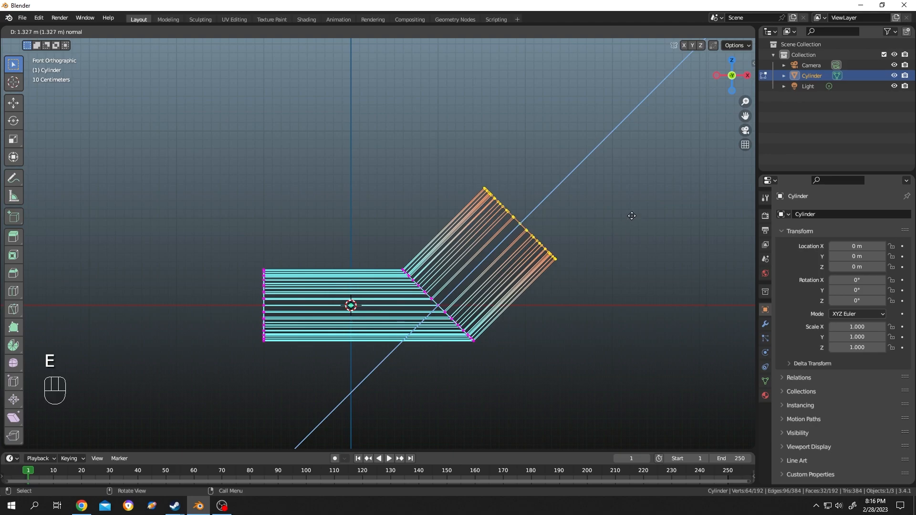
Step: Stand the extruded section vertical and flatten its top end along Z to 0
key("z")
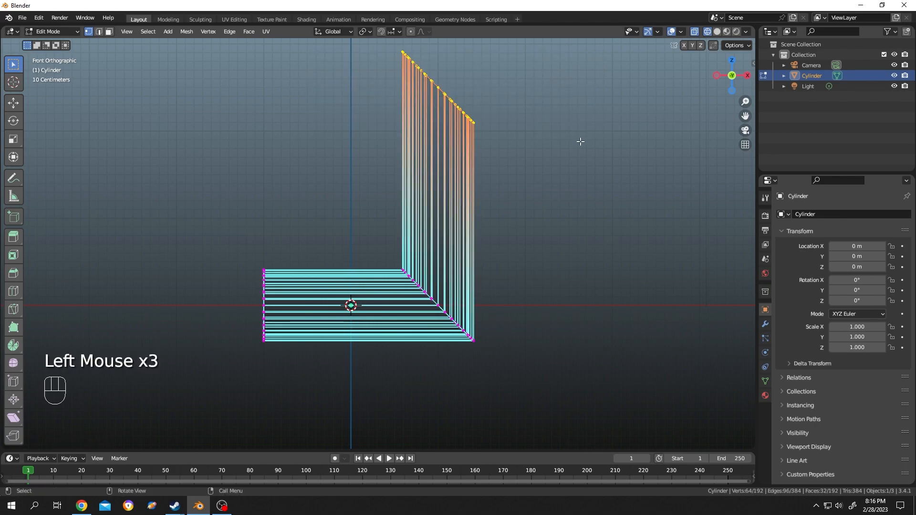
key("s")
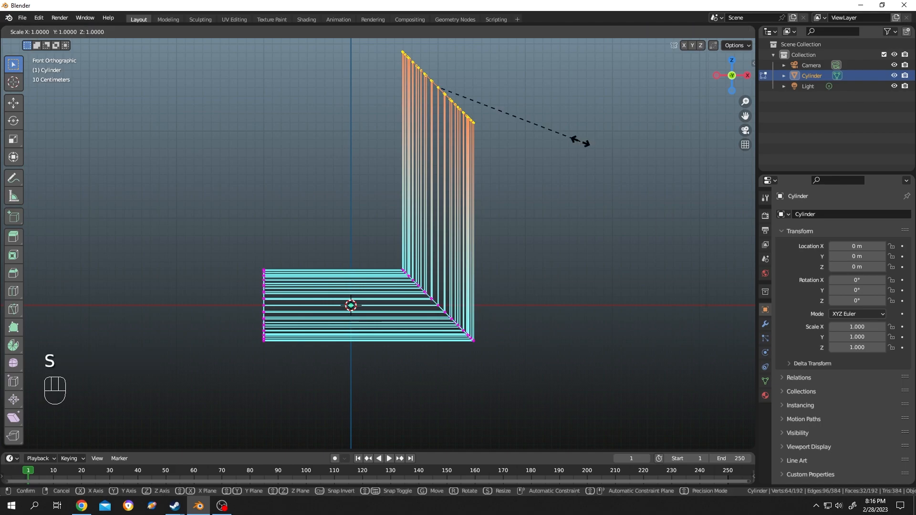
key("z")
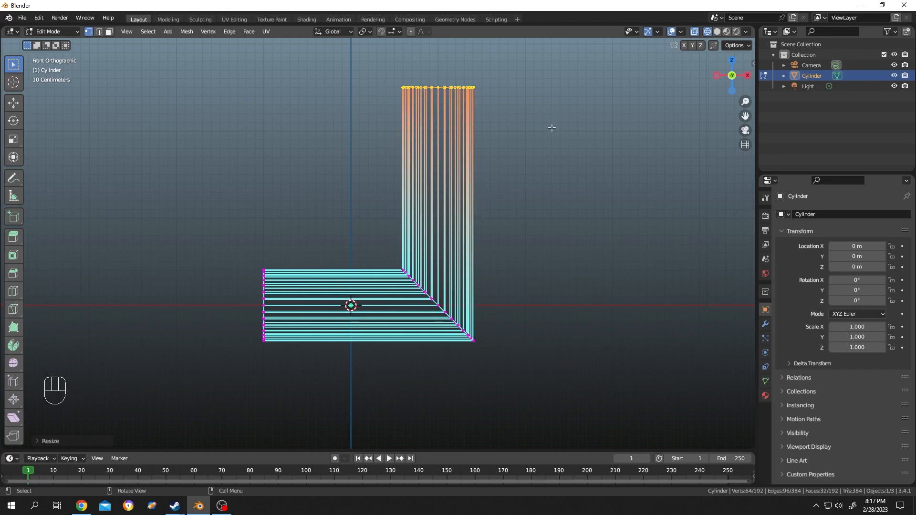
mouse_move(397, 94)
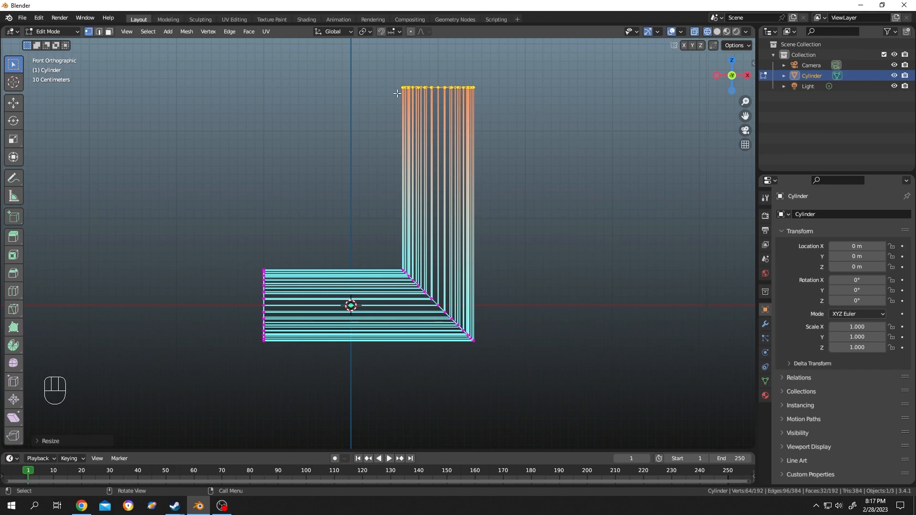
left_click(585, 127)
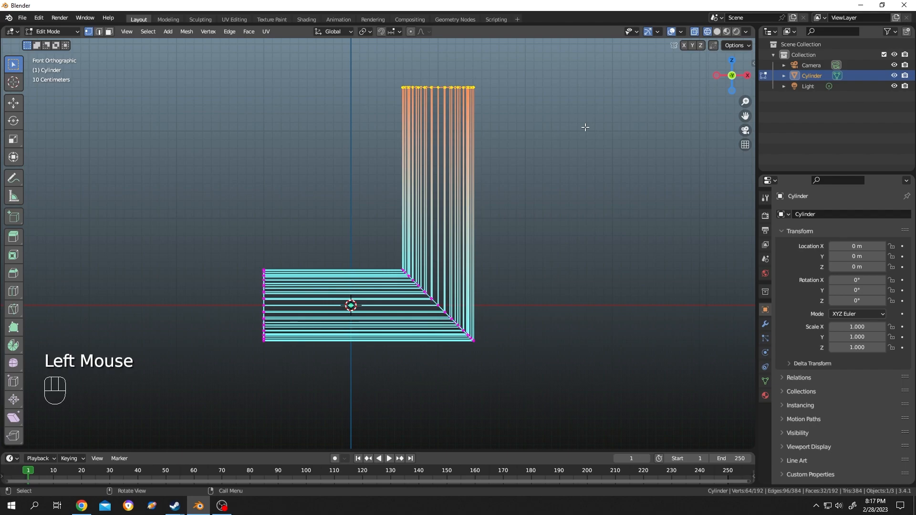
key("shift+ctrl+alt")
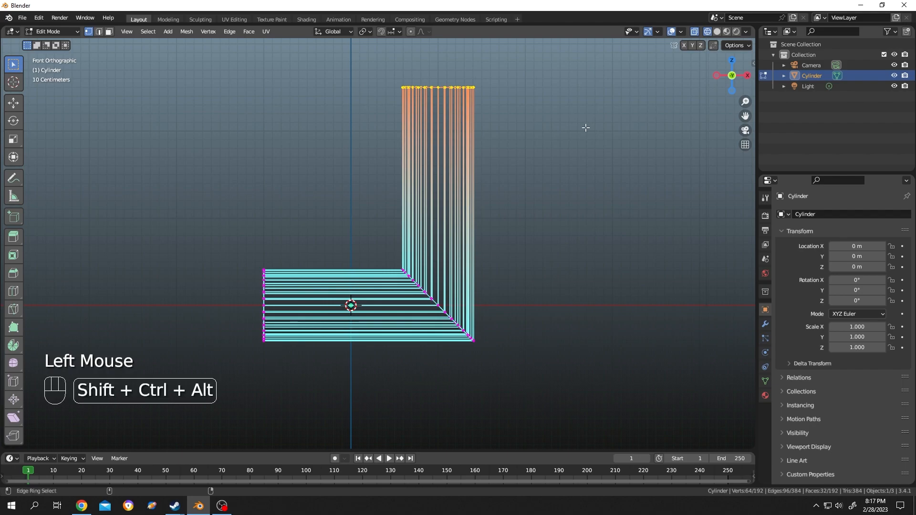
key("shift+ctrl+alt+s")
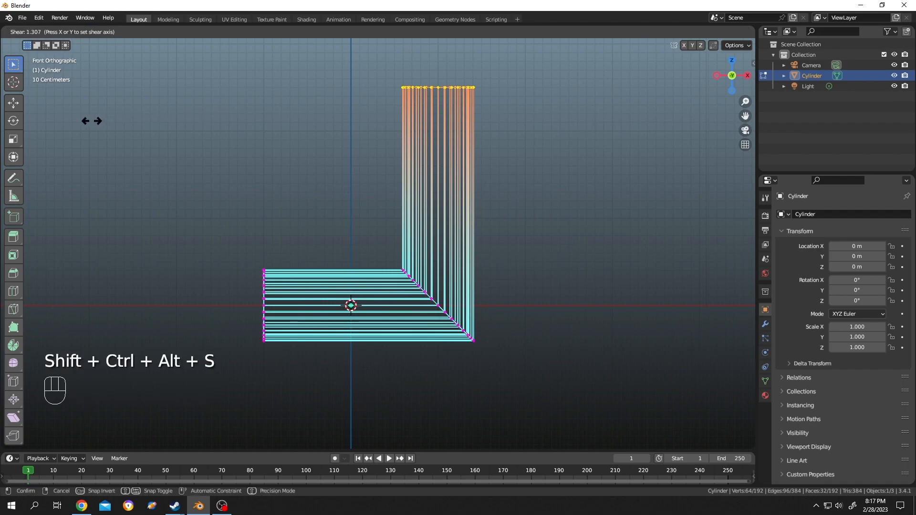
mouse_move(660, 153)
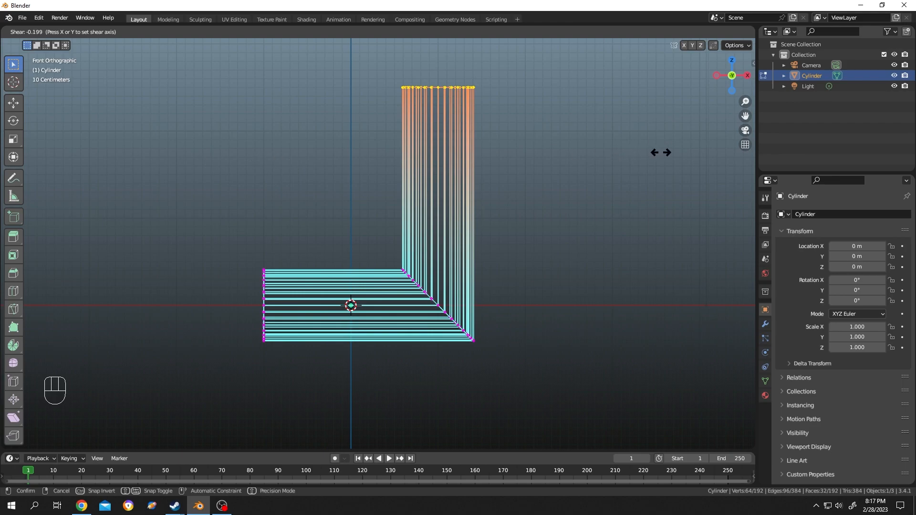
left_click(661, 153)
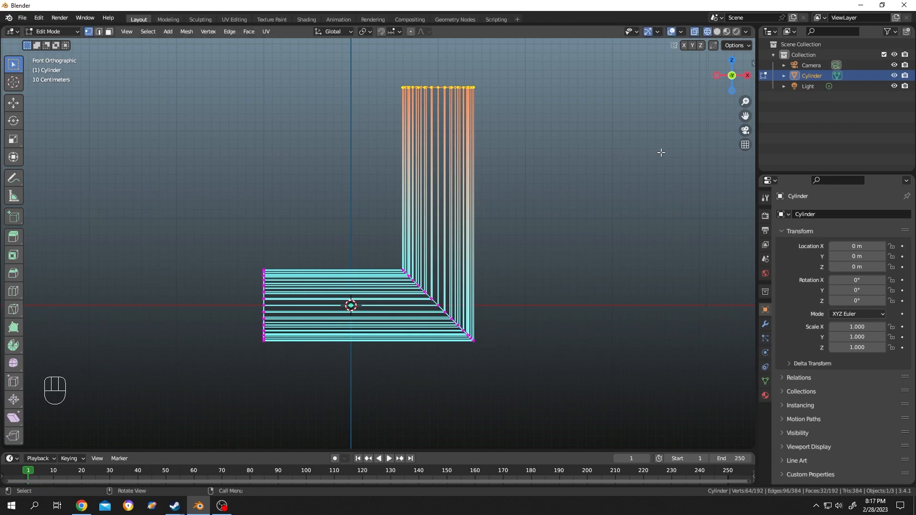
key("a")
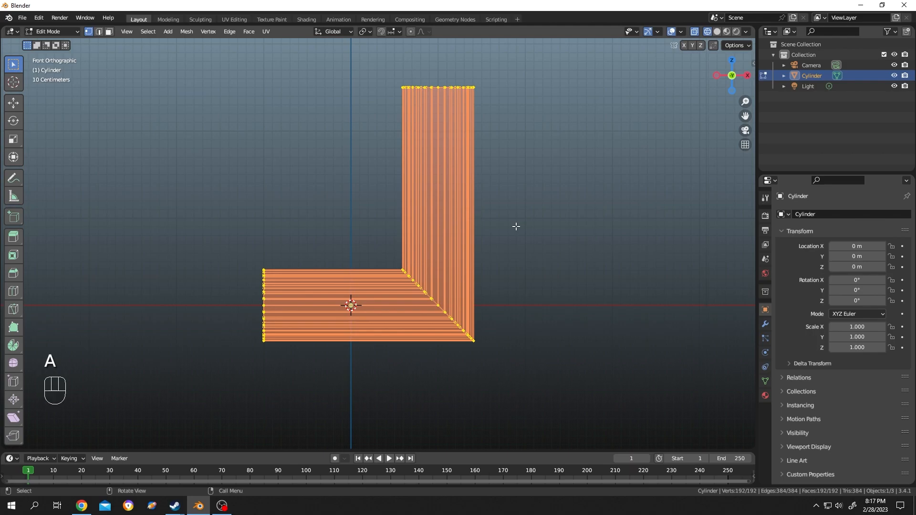
Step: Mirror the whole pipe left-to-right so the upright section sits on the left
key("r")
type("1")
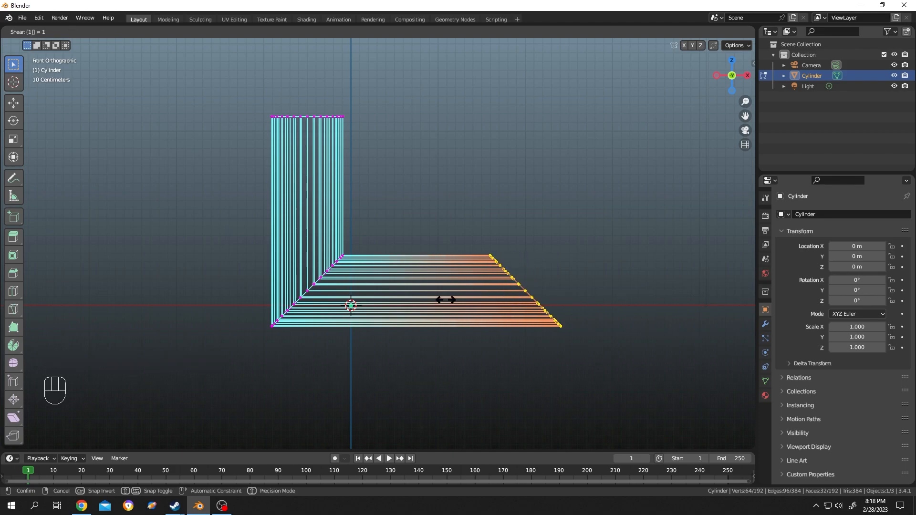
mouse_move(444, 300)
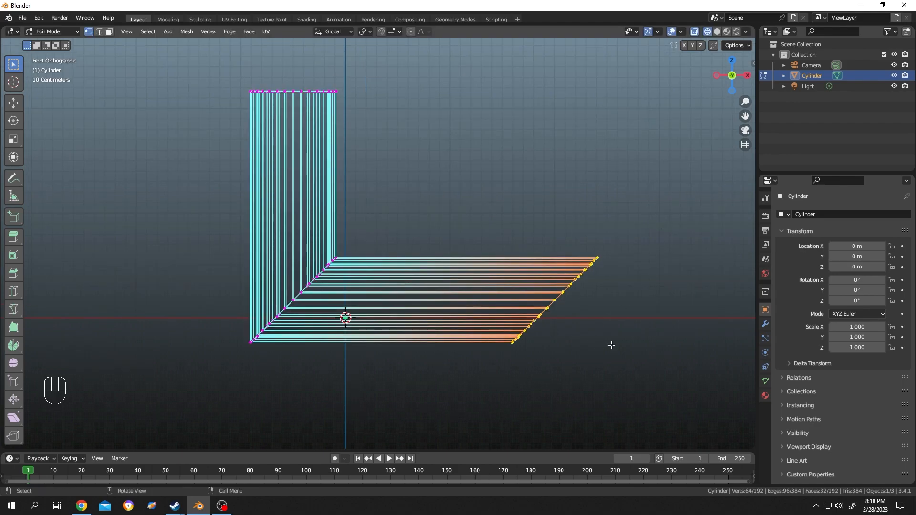
Step: Extrude a third section down from the slanted end and flatten its bottom along Z to 0
key("e")
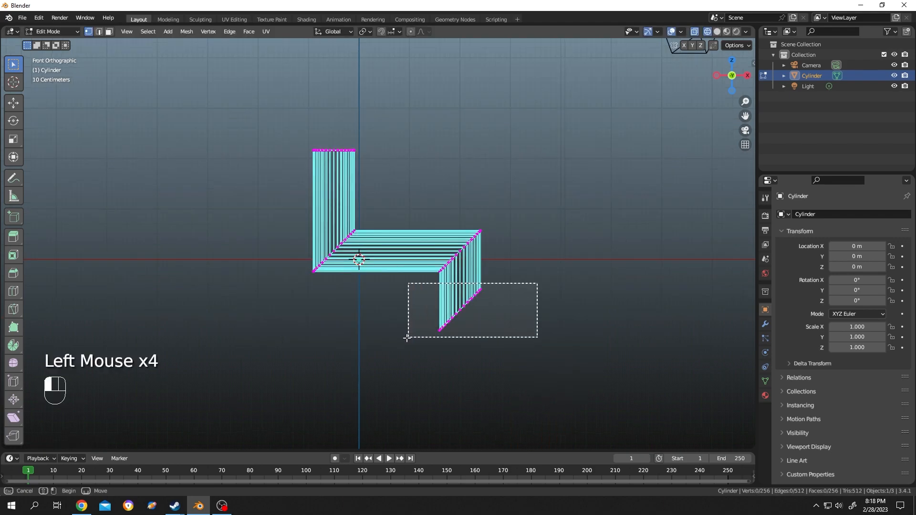
key("s")
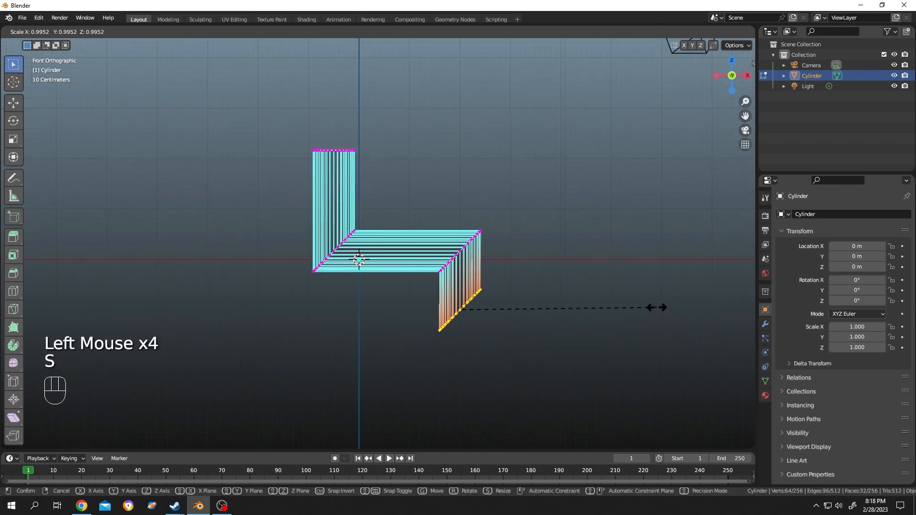
key("z")
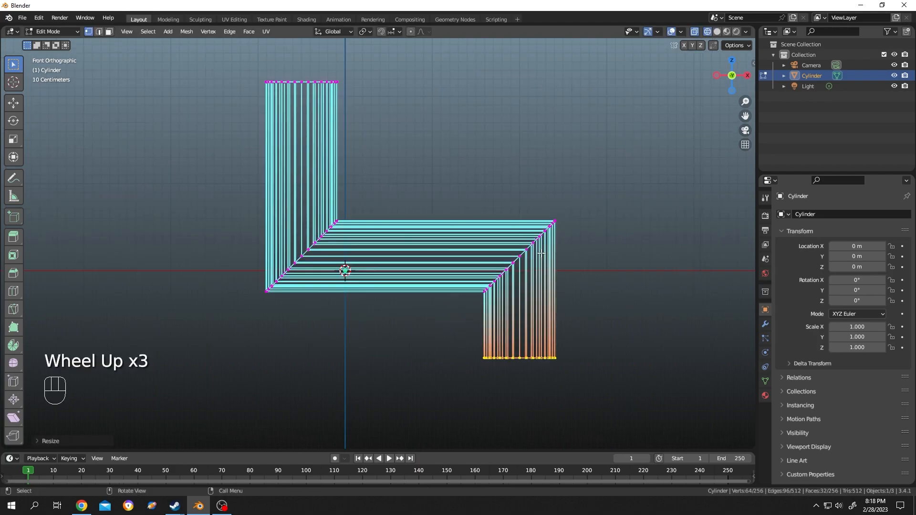
scroll("up", 3)
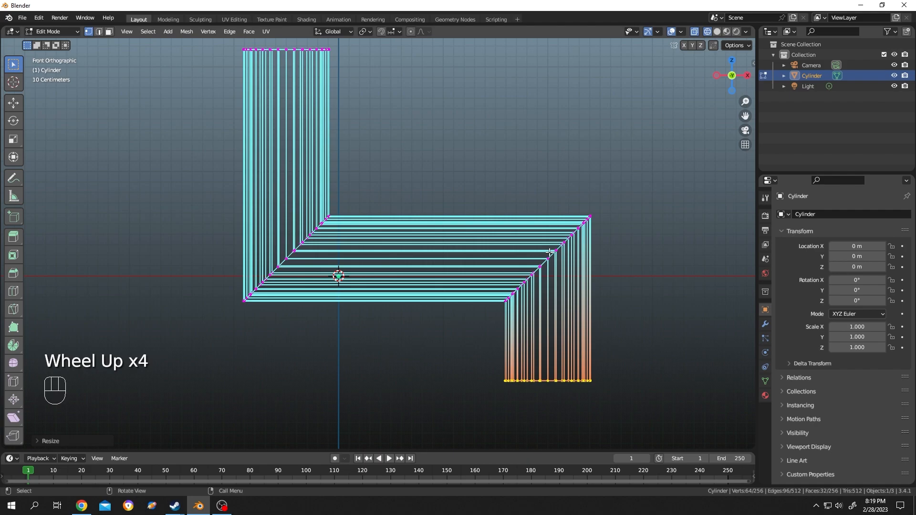